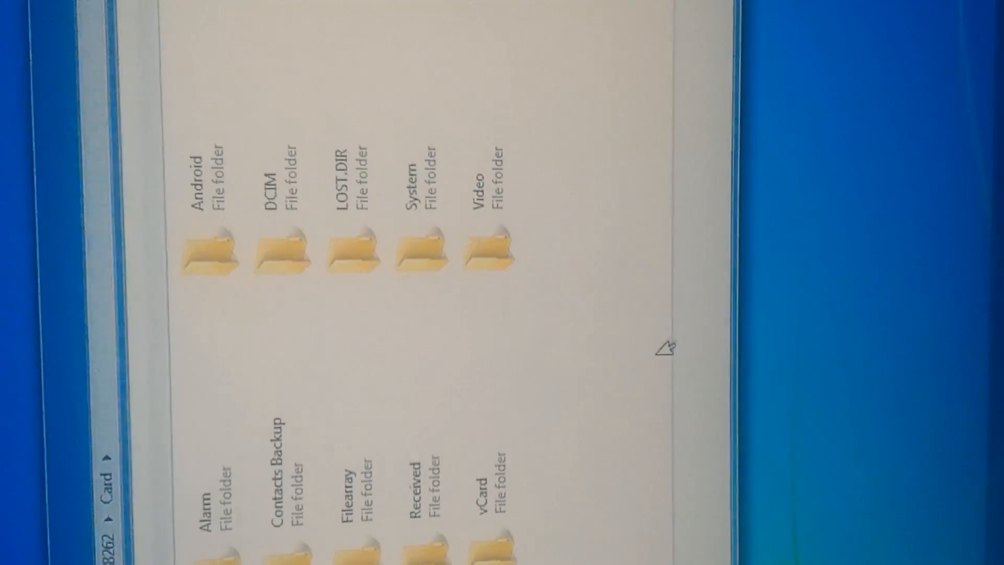
Step: Bring up the context menu inside the phone's Card storage folder view
right_click(666, 339)
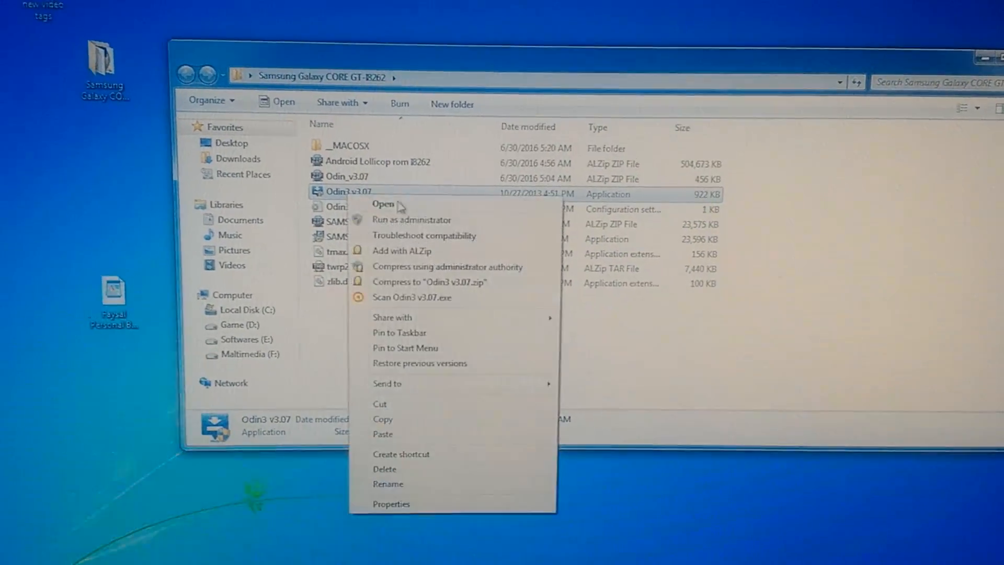
Step: Launch Odin3 v3.07 from the GT-I8262 folder so it detects the connected phone
click(383, 204)
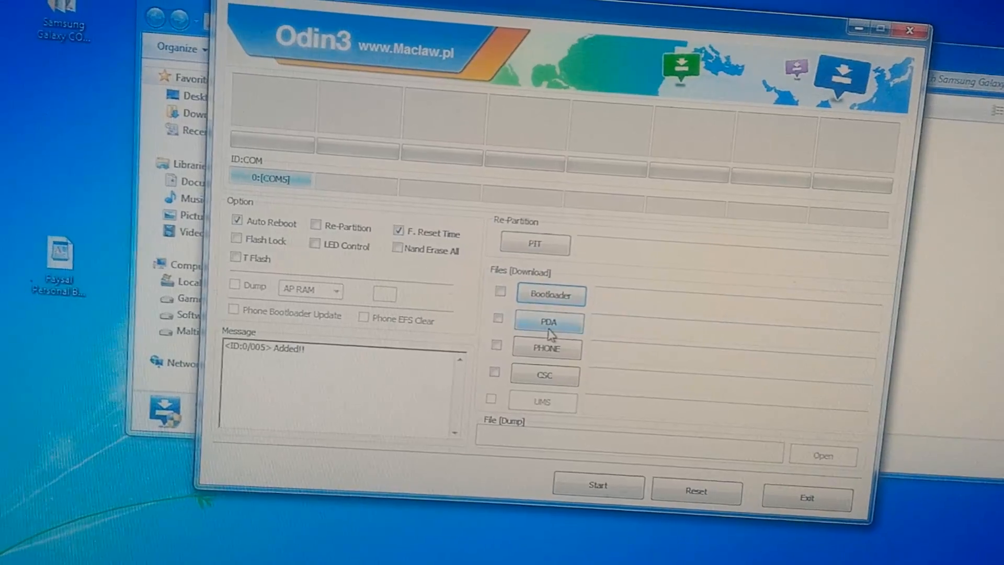
Step: Load the twrp2.7 .ODIN tar as PDA and flash it to the phone's RECOVERY partition
click(549, 321)
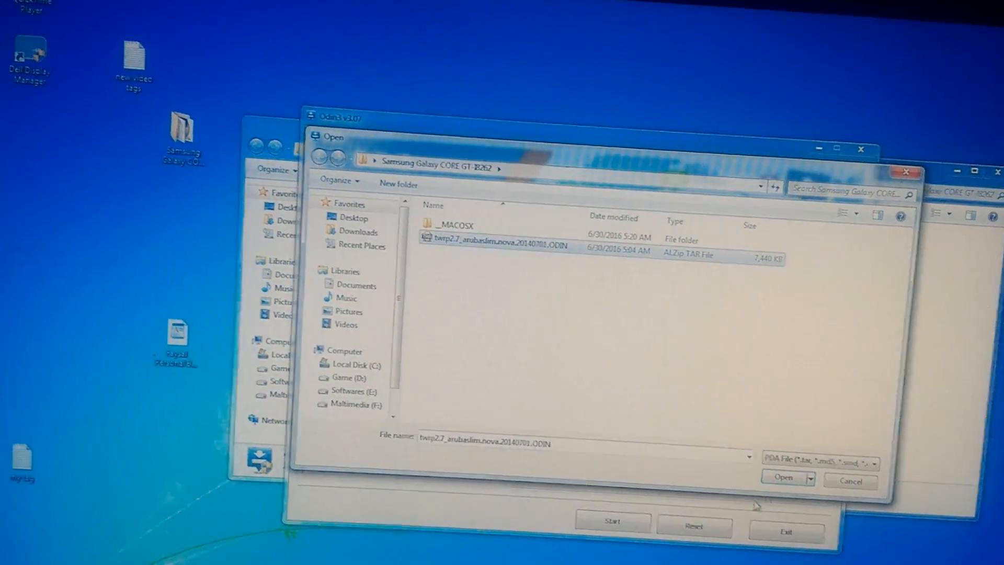
click(781, 477)
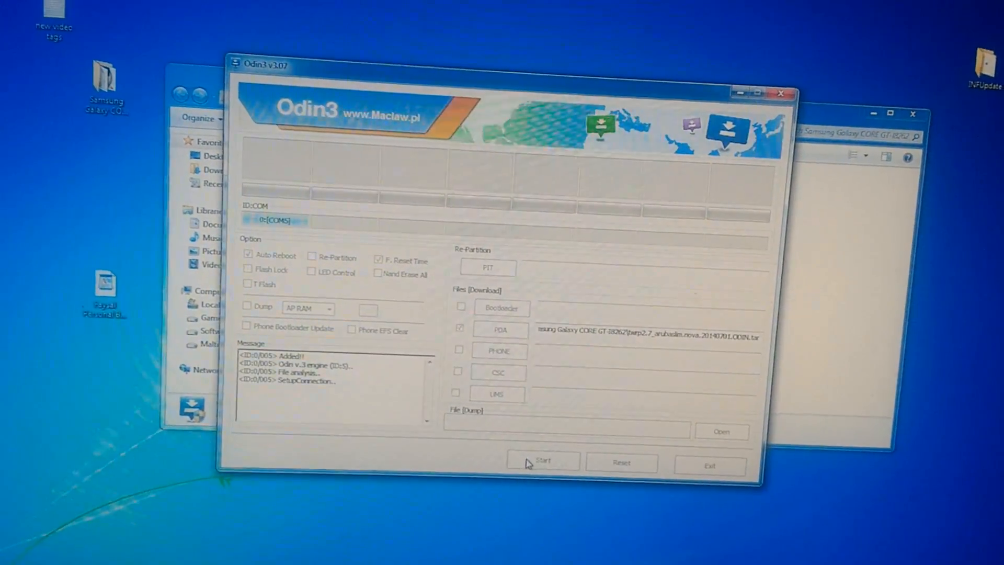
click(543, 460)
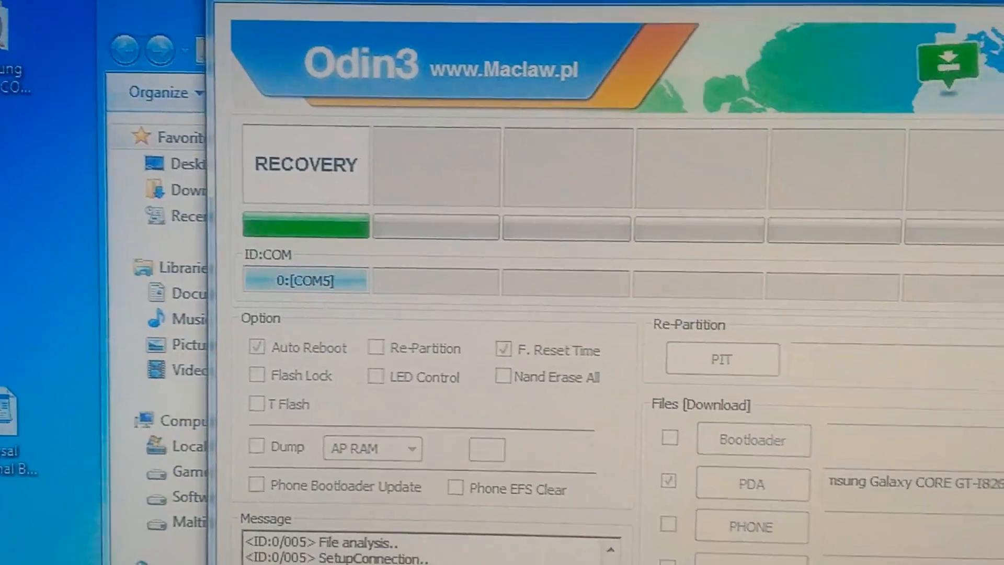
click(655, 471)
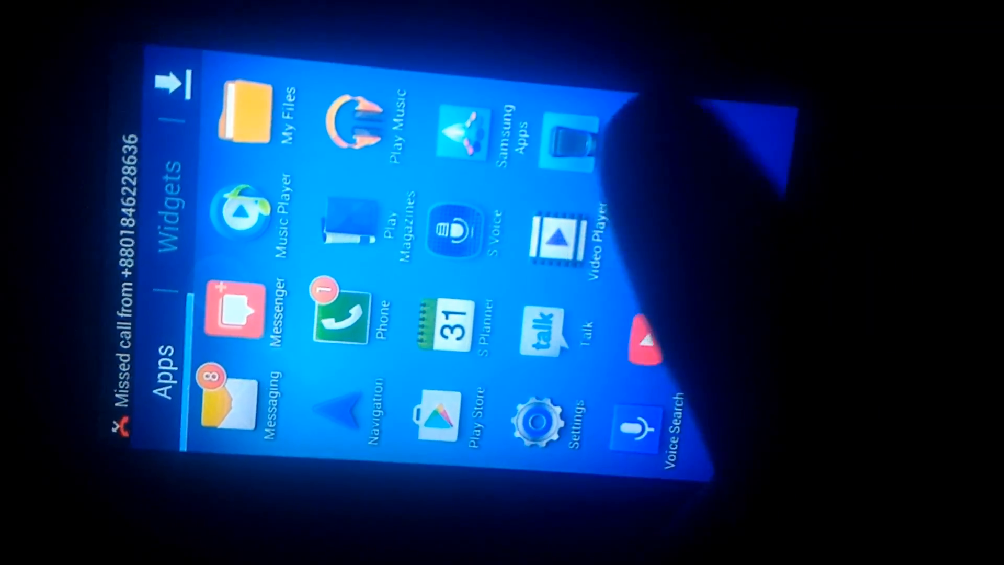
Step: Swipe through the phone's app drawer pages to review the installed apps
scroll(left, 3)
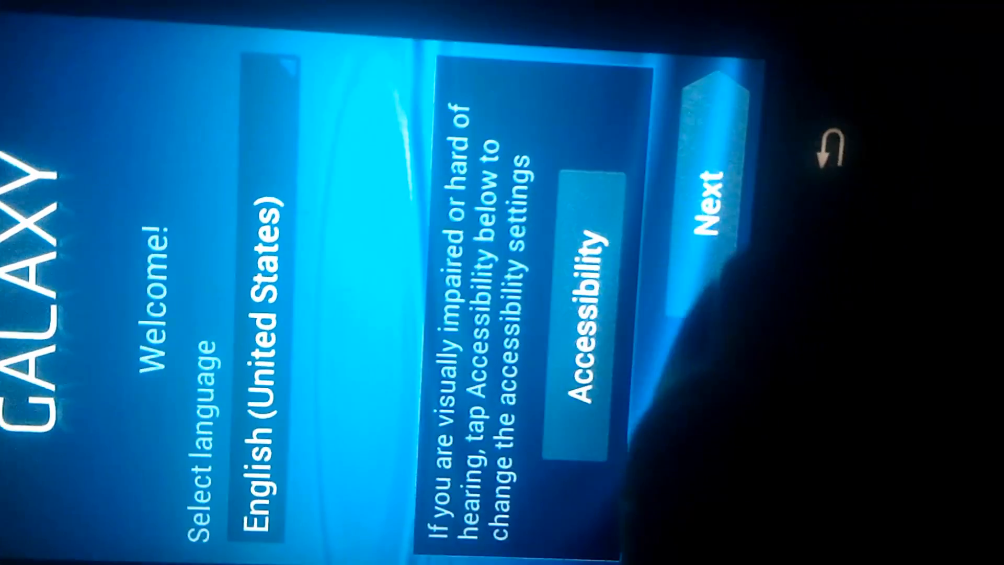
Step: Continue with English, accept date/time, skip the owner name and accept Google location settings
click(708, 193)
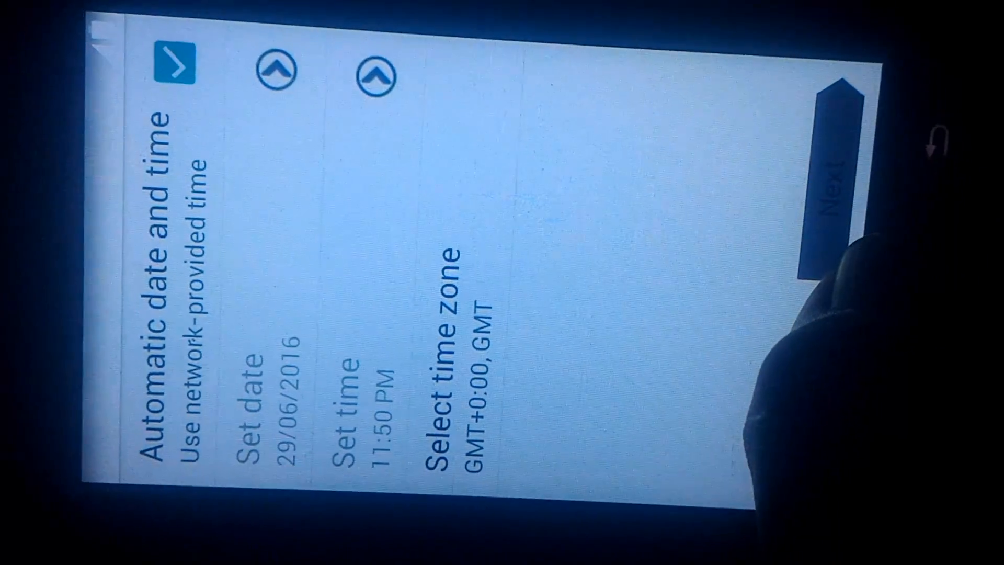
click(832, 186)
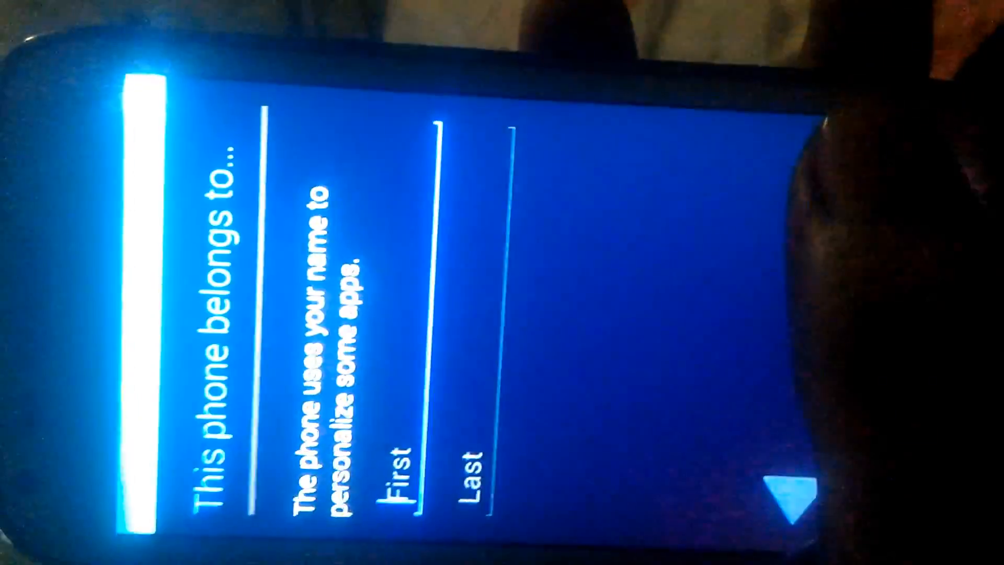
click(775, 487)
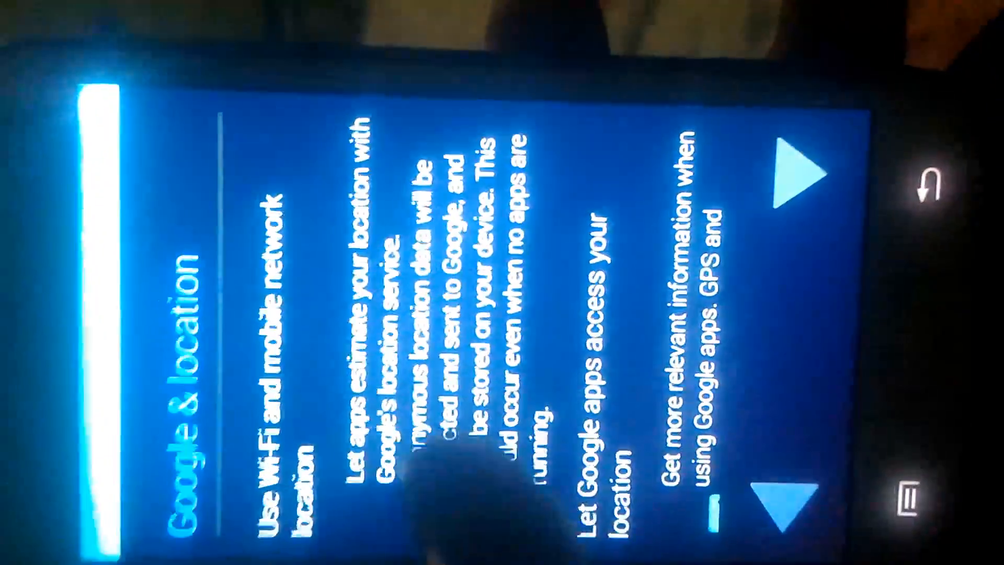
click(800, 173)
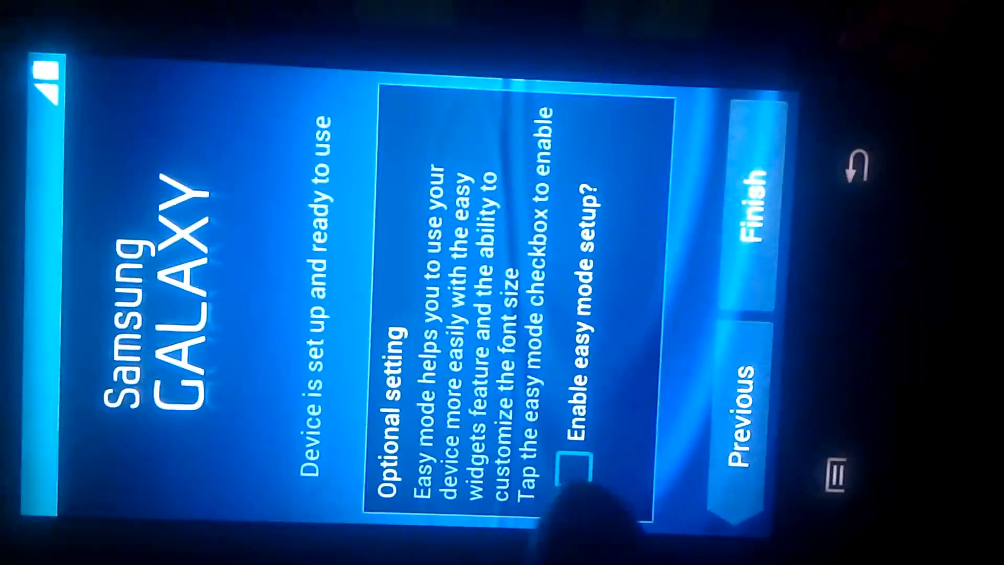
Step: Finish the setup wizard and launch Settings from the new system's app drawer
click(573, 467)
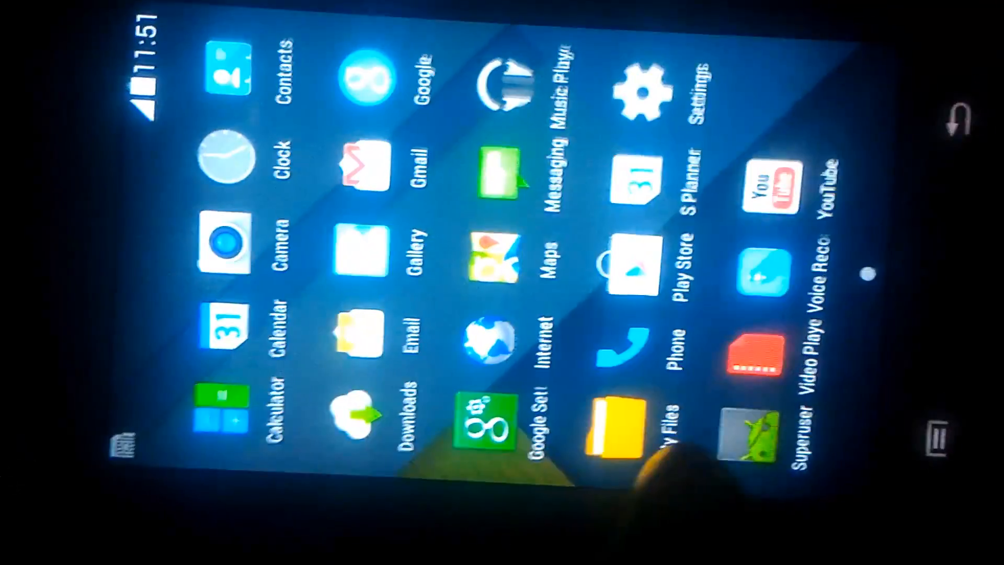
click(642, 87)
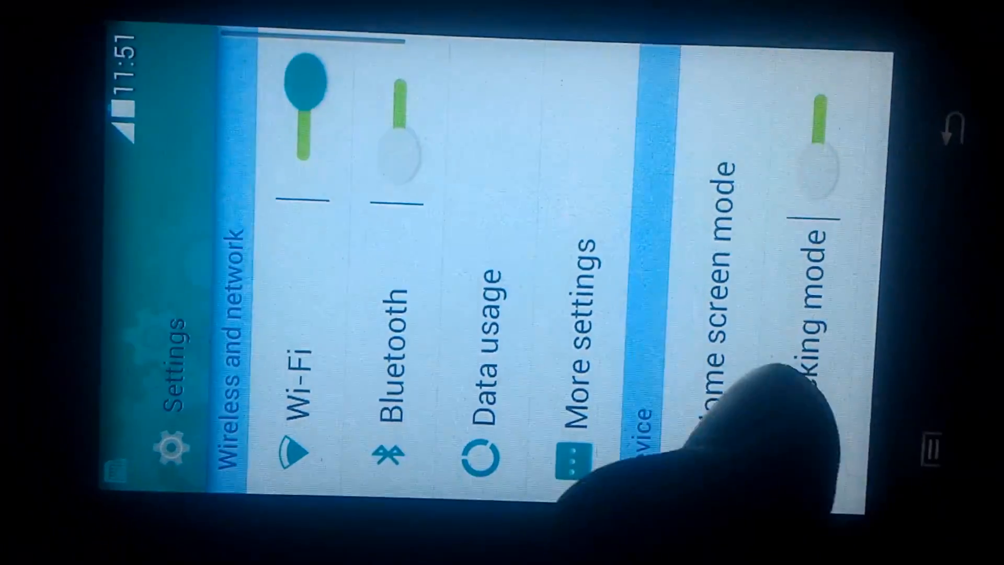